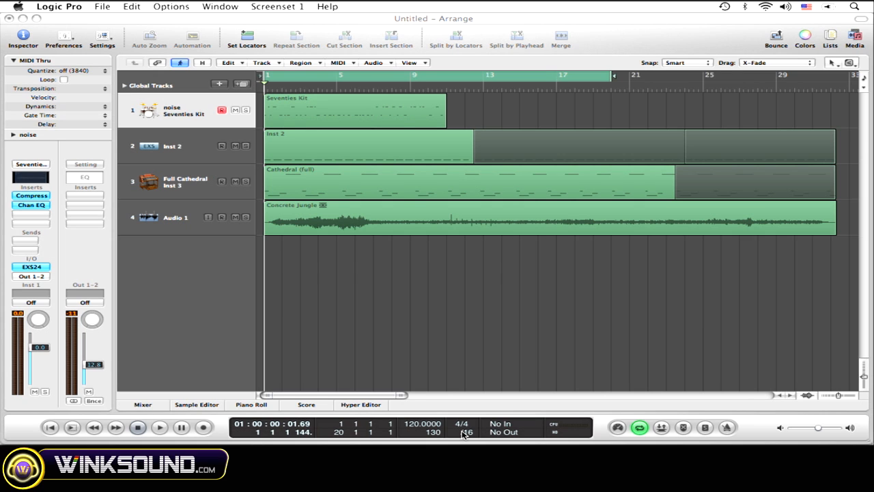
mouse_move(517, 194)
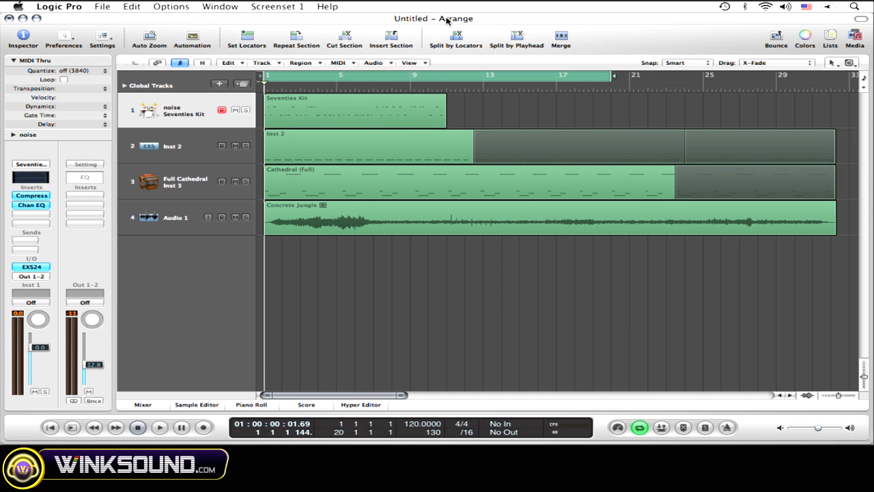
mouse_move(157, 179)
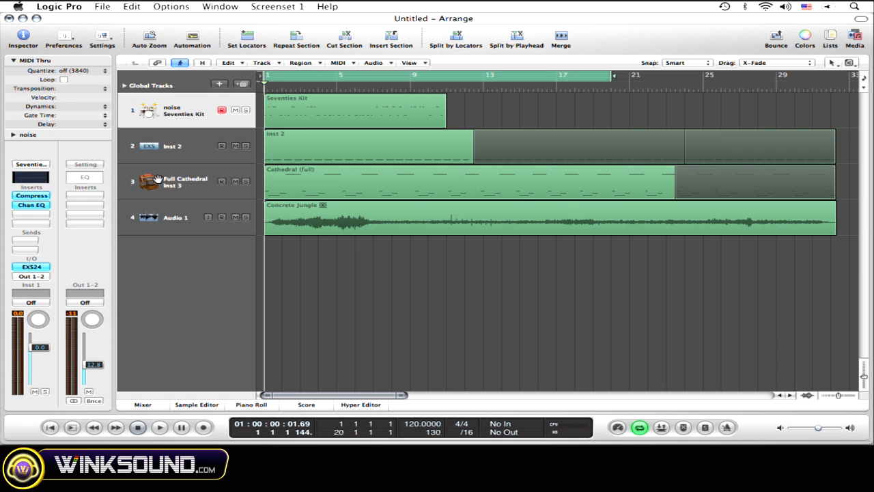
Play the song through, then start recording on the Seventies Kit track with a count-in
click(159, 426)
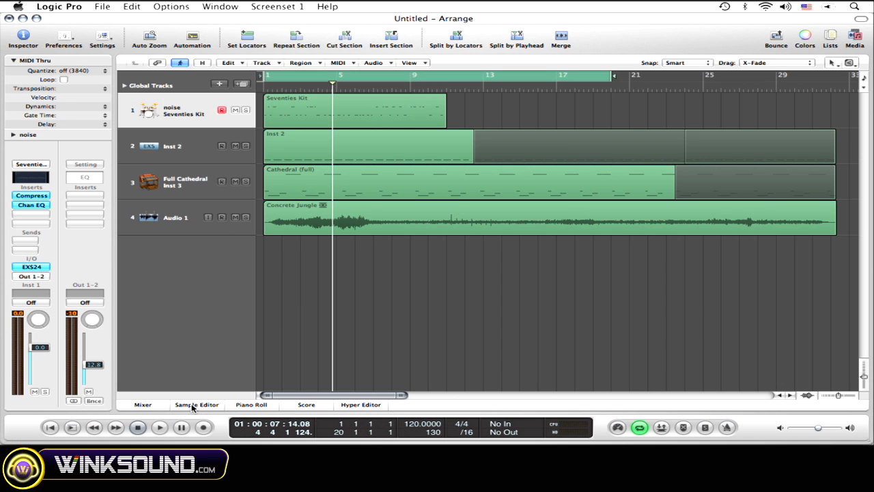
mouse_move(197, 413)
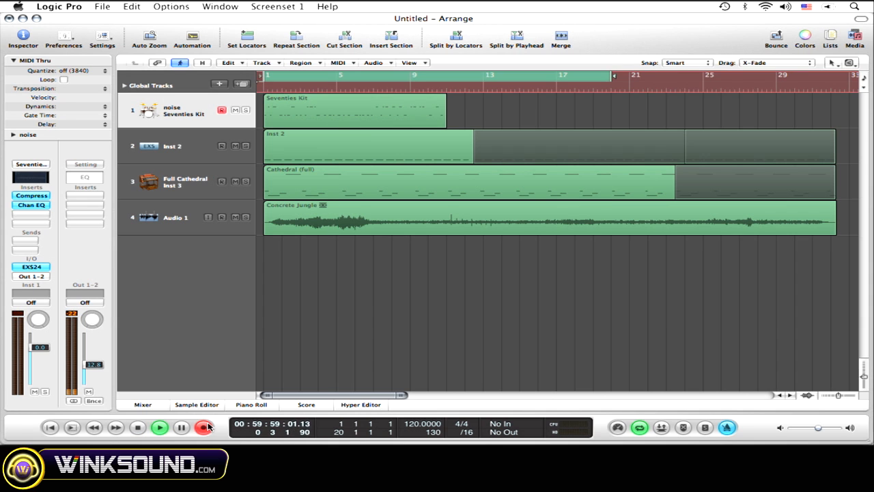
click(158, 426)
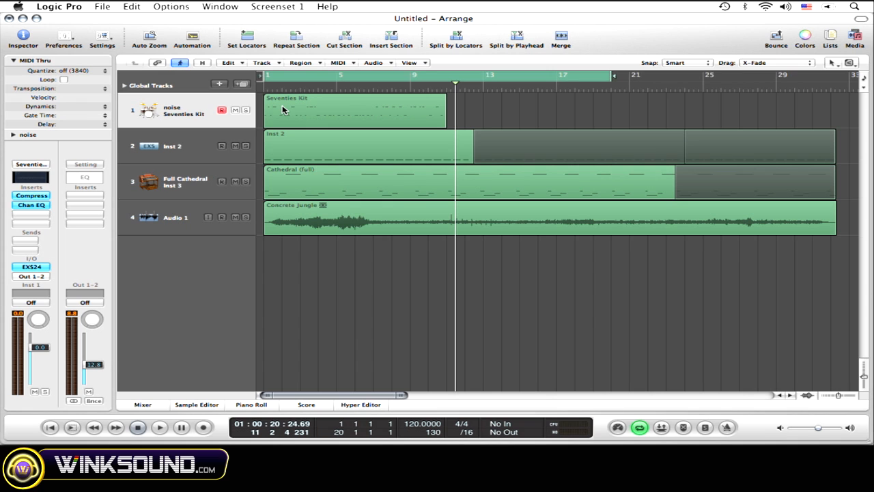
Return the playhead to bar 1 at the start of the song
click(259, 85)
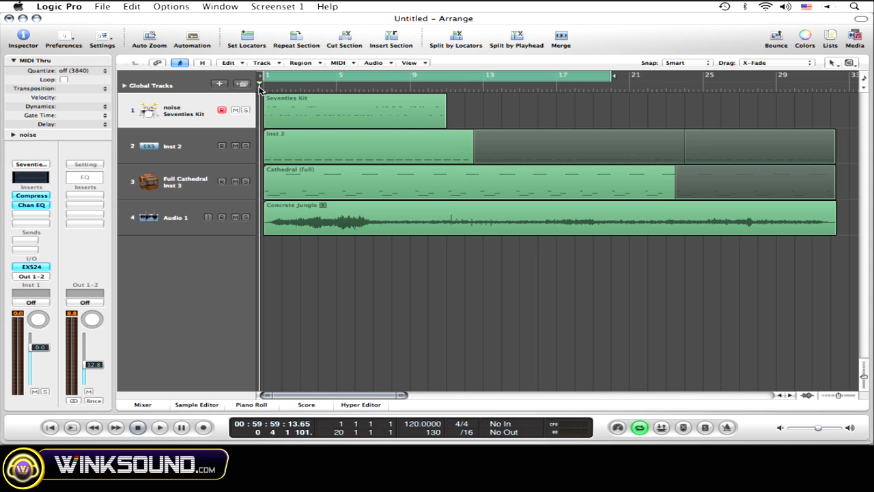
mouse_move(215, 369)
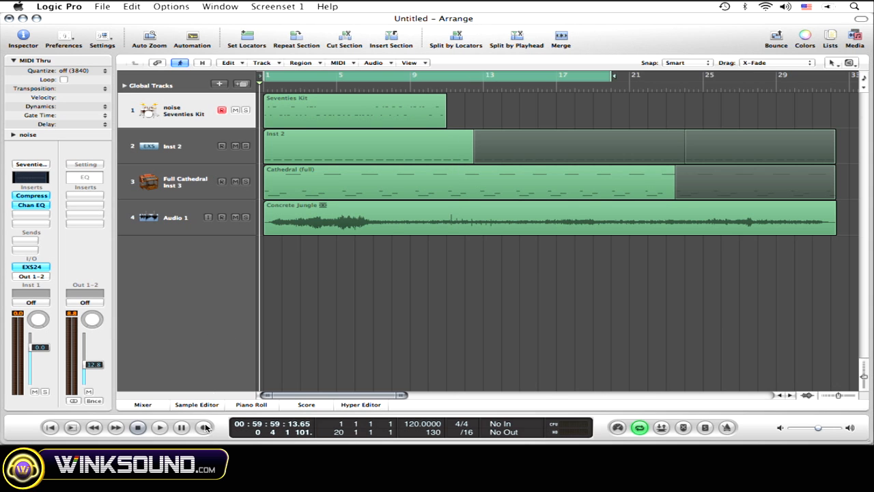
Start a new recording pass and play crash and snare hits on the MIDI keyboard
click(204, 426)
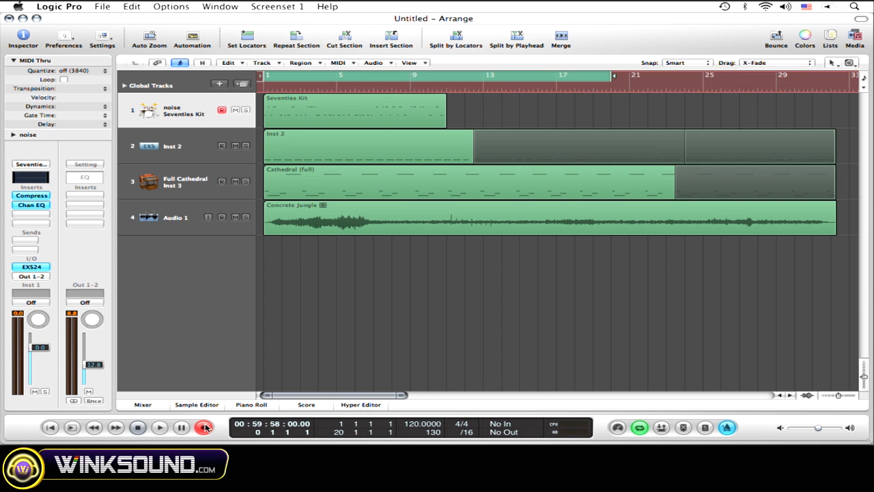
click(158, 426)
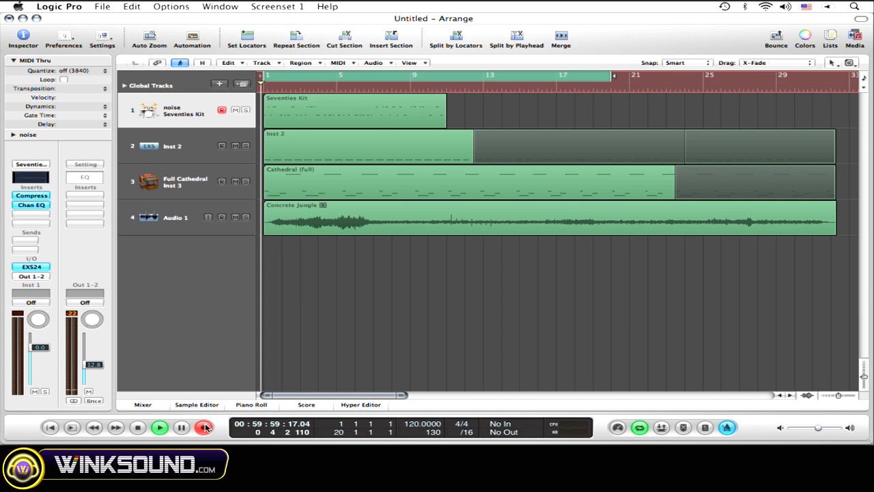
click(158, 426)
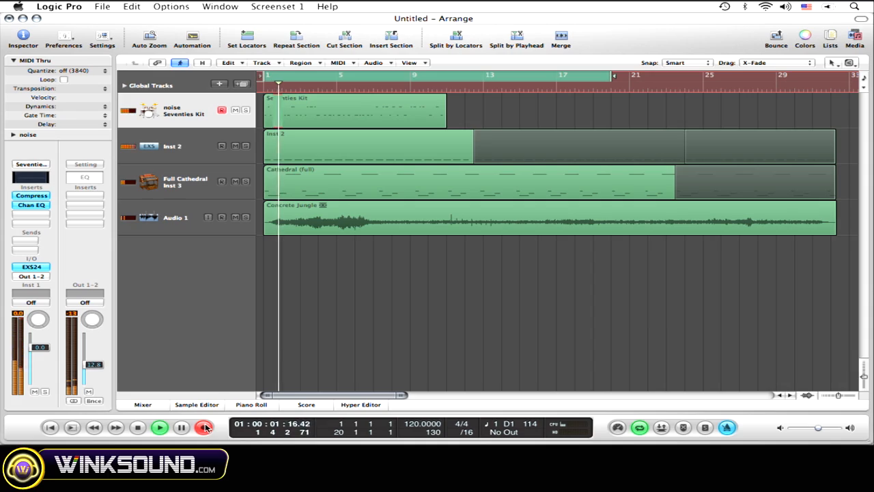